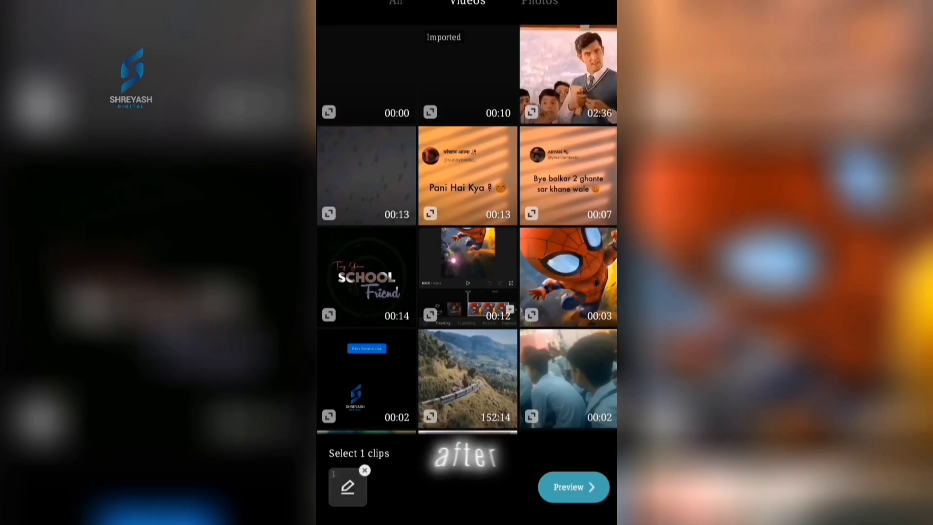
Step: Apply the template to the selected clip and load its 12-second grayscale preview
left_click(573, 487)
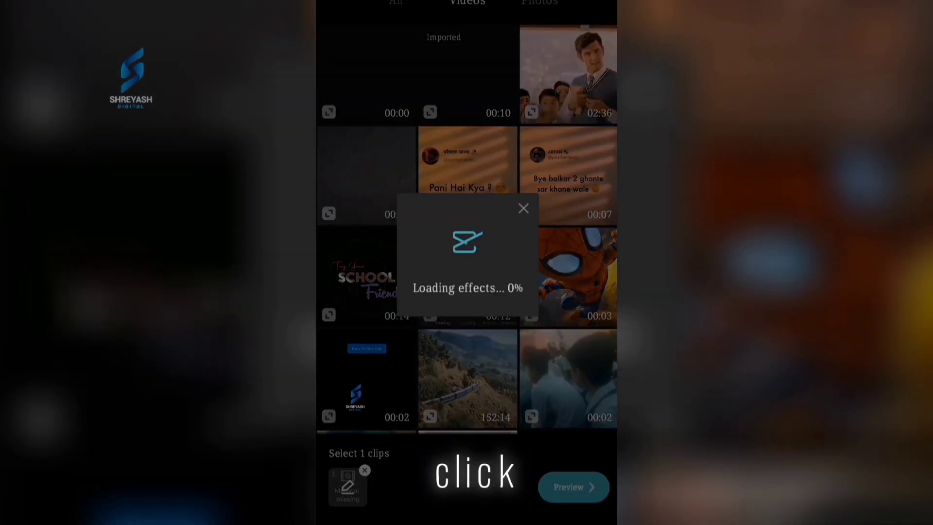
left_click(572, 487)
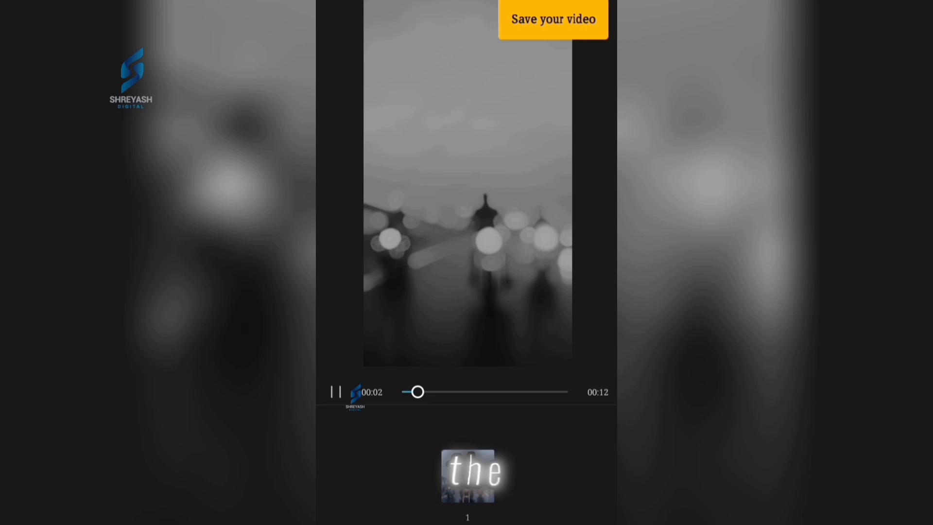